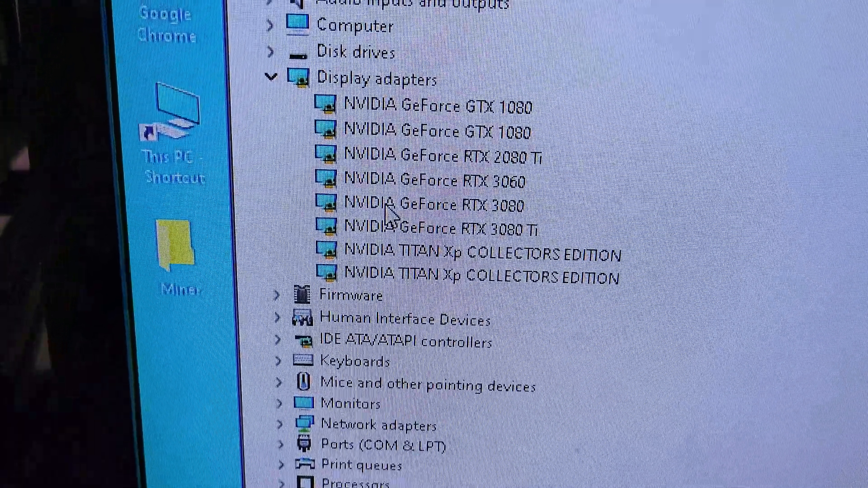
# - Read the Miner180 rig's per-GPU kHeavyHash rates (5009.28 MH/s total, 1275 W), then go to WhatToMine
pyautogui.scroll(-3)
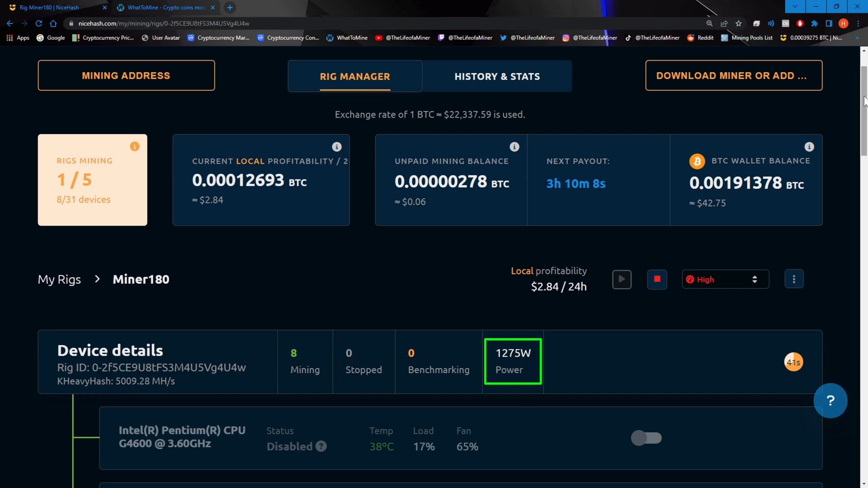
pyautogui.scroll(-3)
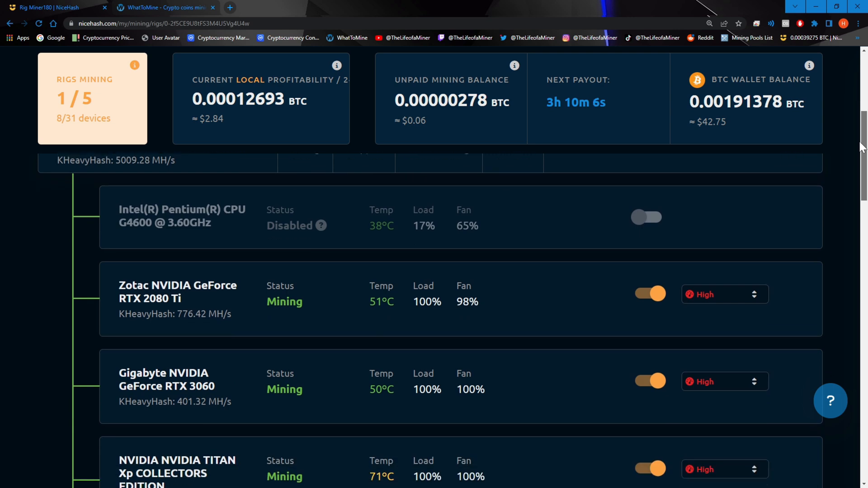
pyautogui.scroll(-3)
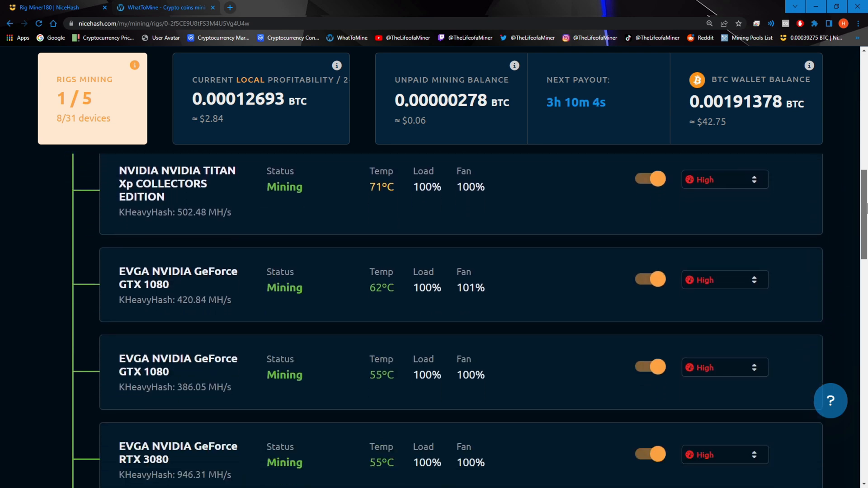
pyautogui.scroll(-3)
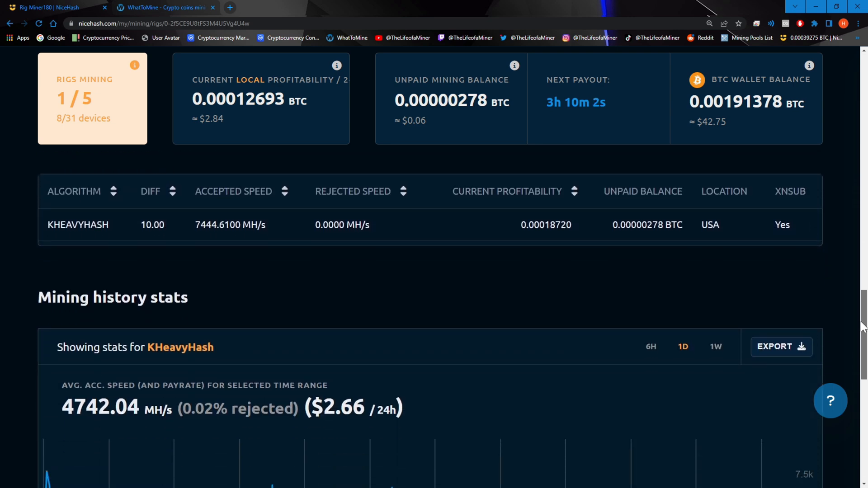
pyautogui.scroll(-3)
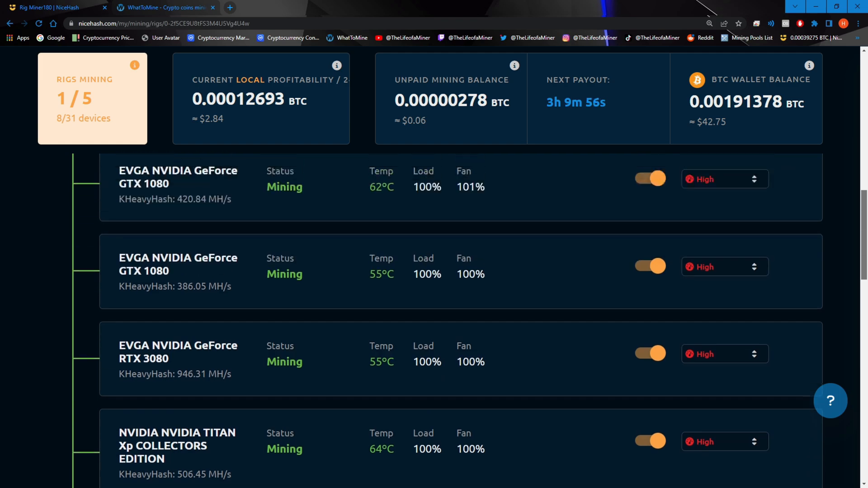
pyautogui.scroll(-3)
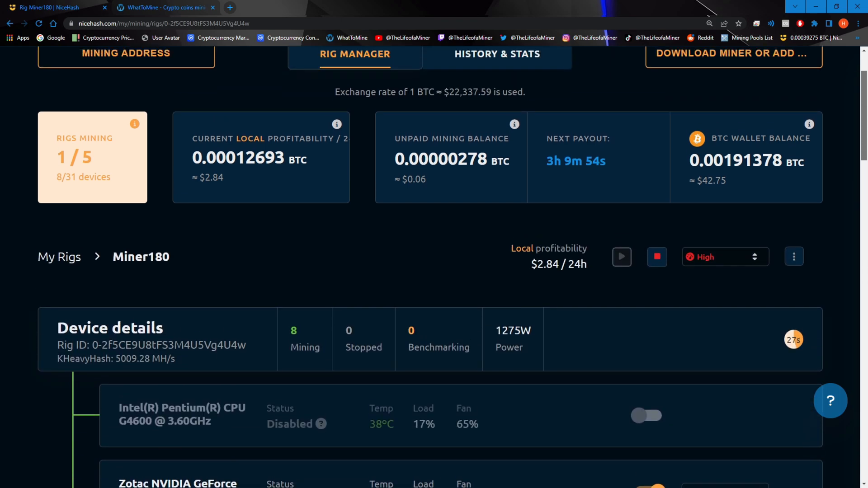
pyautogui.scroll(-3)
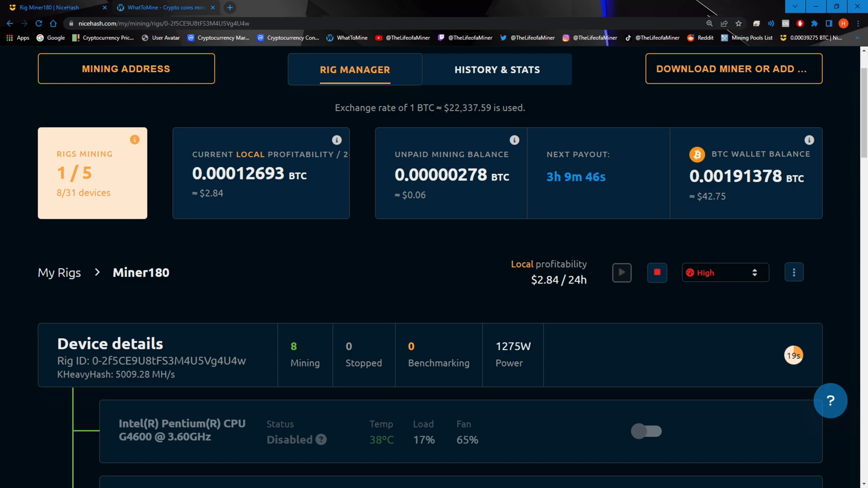
pyautogui.click(164, 7)
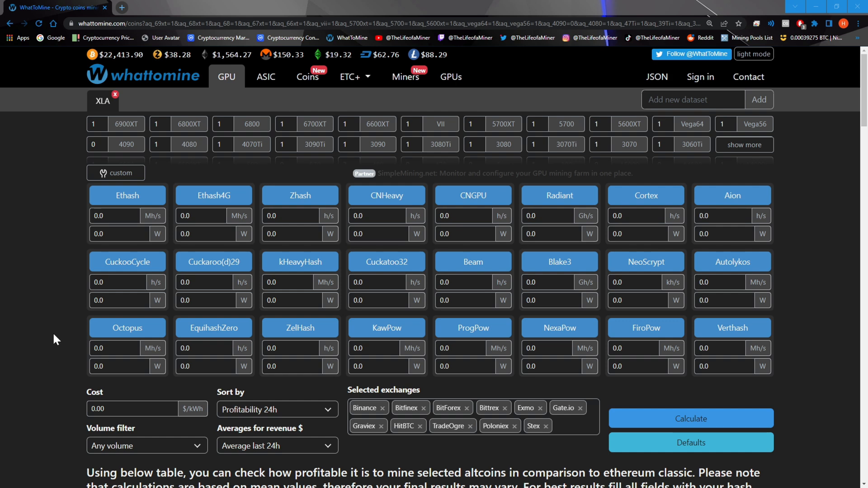
# - Enter 5009.28 Mh/s kHeavyHash, 1275.0 W power and 0.13 $/kWh electricity cost in the calculator
pyautogui.click(284, 282)
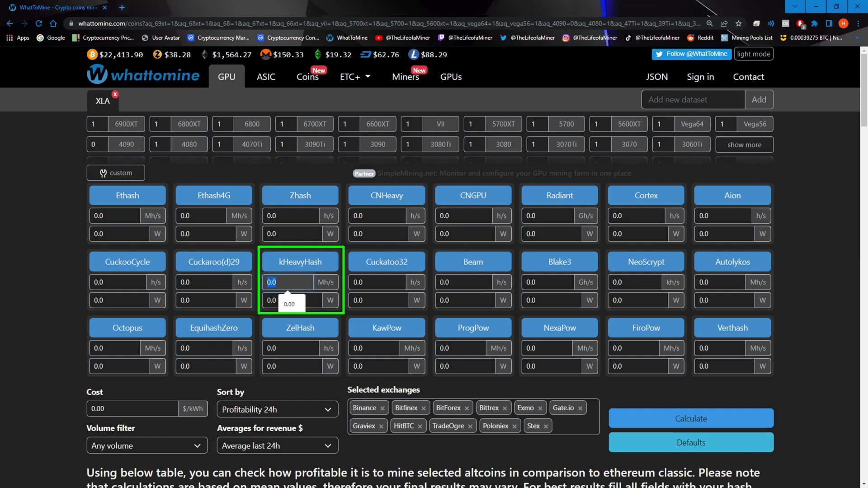
pyautogui.write('5009.28')
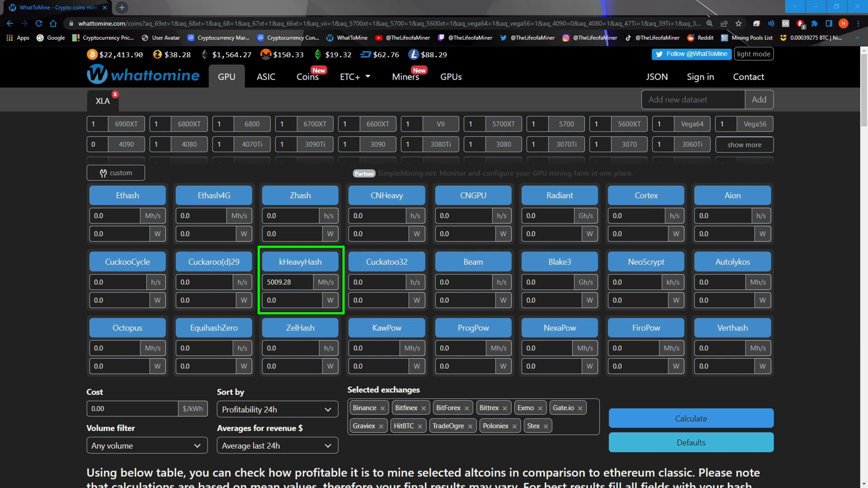
pyautogui.write('1275.0')
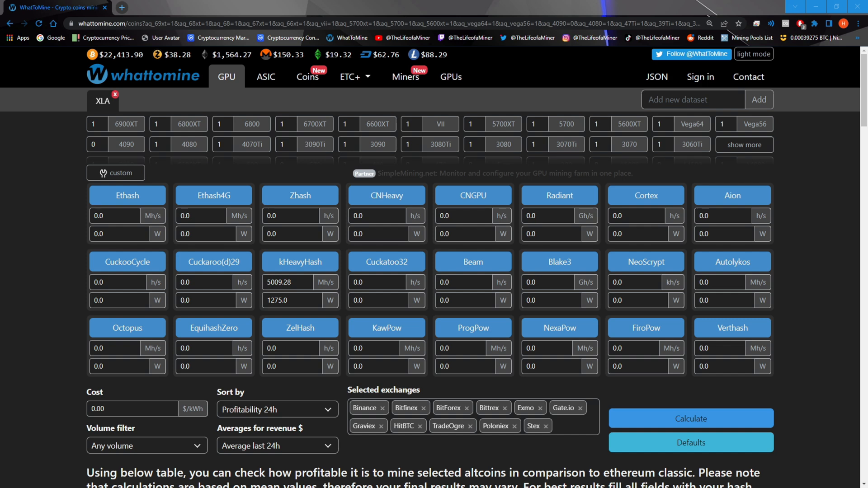
pyautogui.write('0.13')
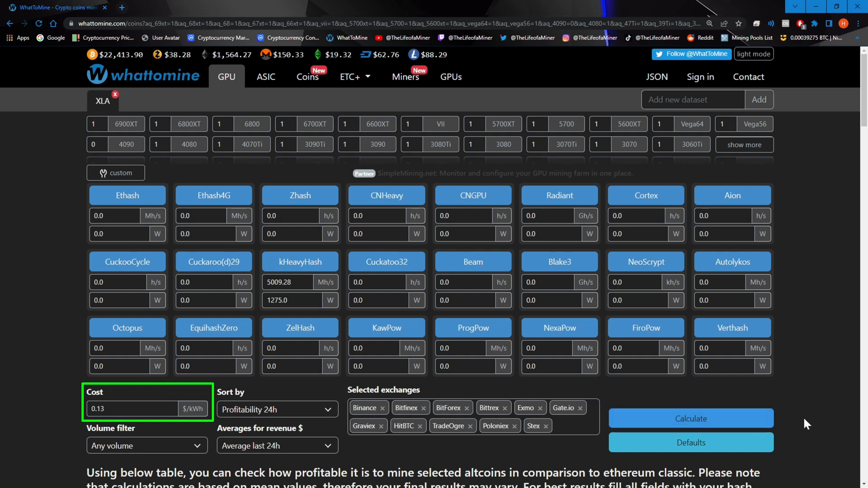
# - Read Kaspa's -$1.13 daily profit at 0.13 $/kWh, then change the cost to 0.10 $/kWh
pyautogui.scroll(-3)
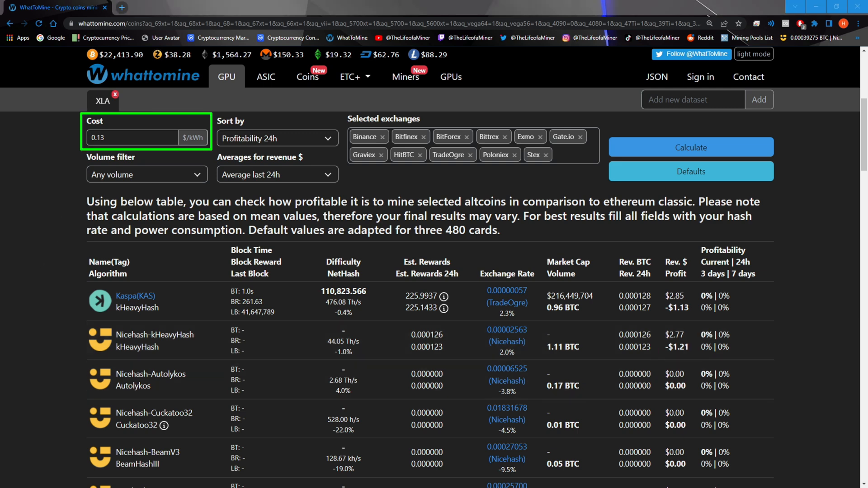
pyautogui.write('0.10')
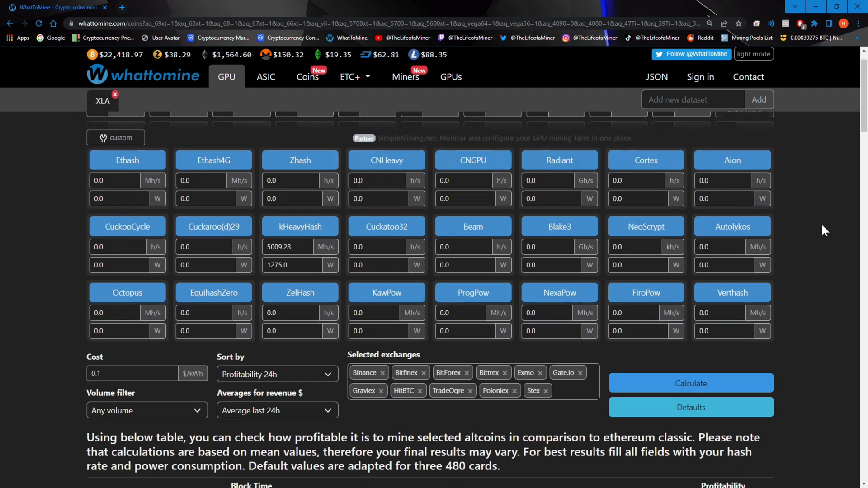
# - Read Kaspa -$0.21 and NiceHash -$0.29 daily at 0.10 $/kWh, then change the cost to 0.05 $/kWh
pyautogui.scroll(-3)
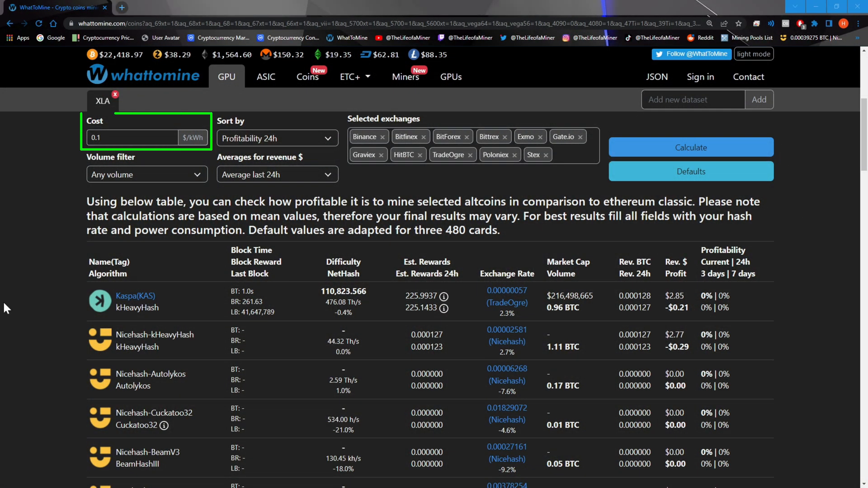
pyautogui.write('0.05')
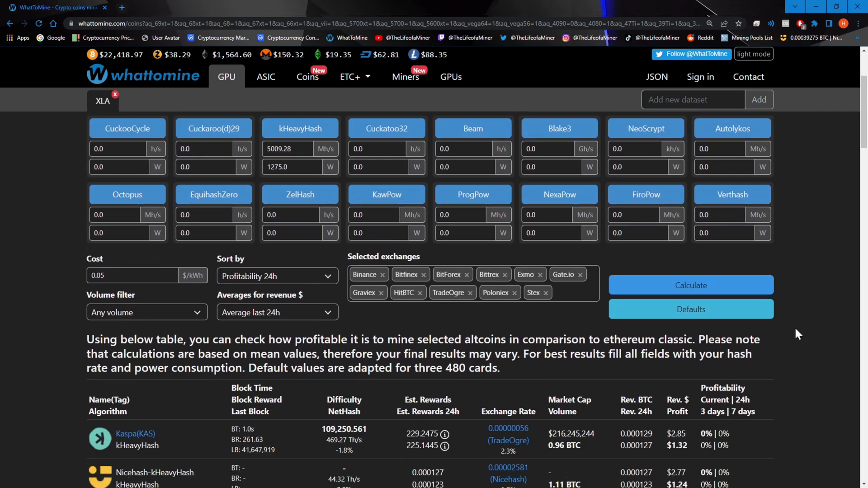
# - Read the $1.32 Kaspa profit at 0.05 $/kWh, then recalculate at 0.09 $/kWh (Kaspa $0.09, NiceHash $0.01)
pyautogui.scroll(-3)
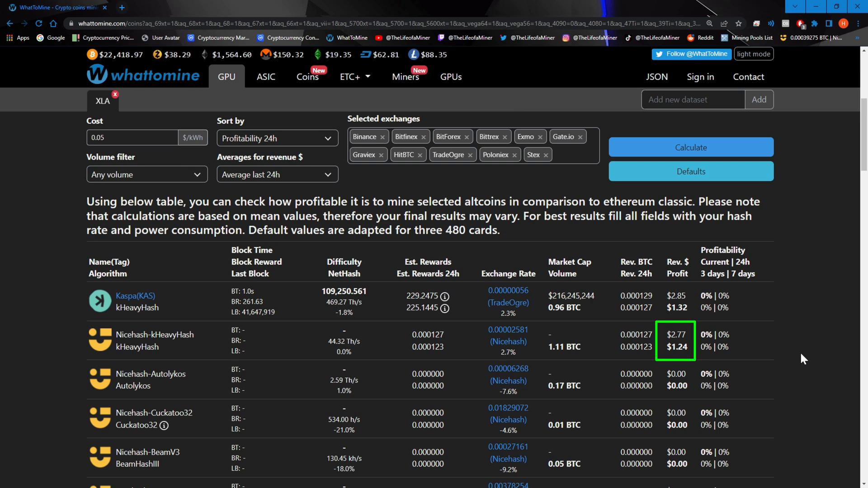
pyautogui.moveTo(759, 350)
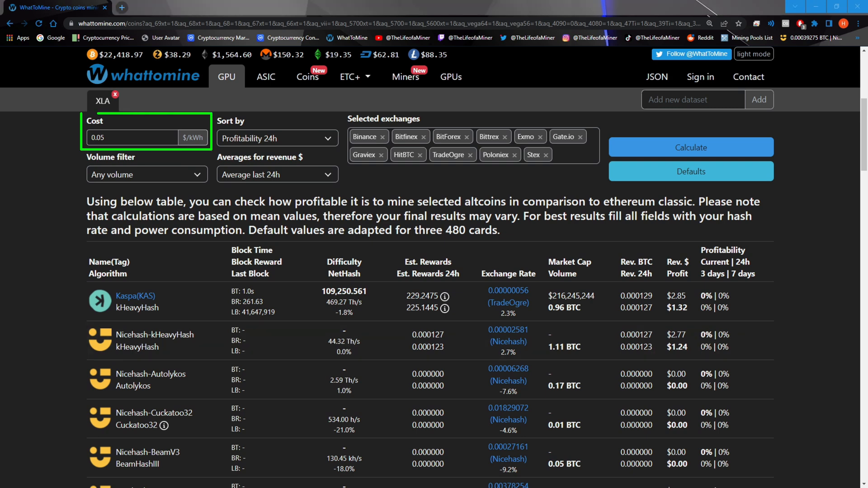
pyautogui.write('.09')
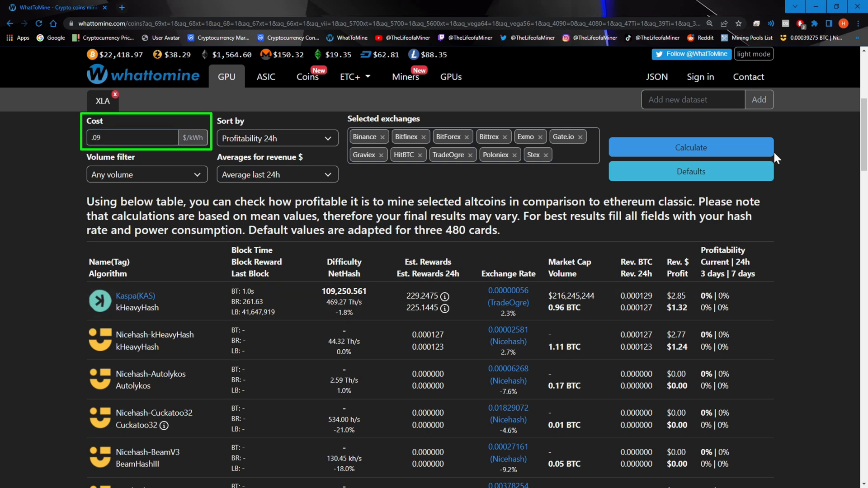
pyautogui.click(691, 148)
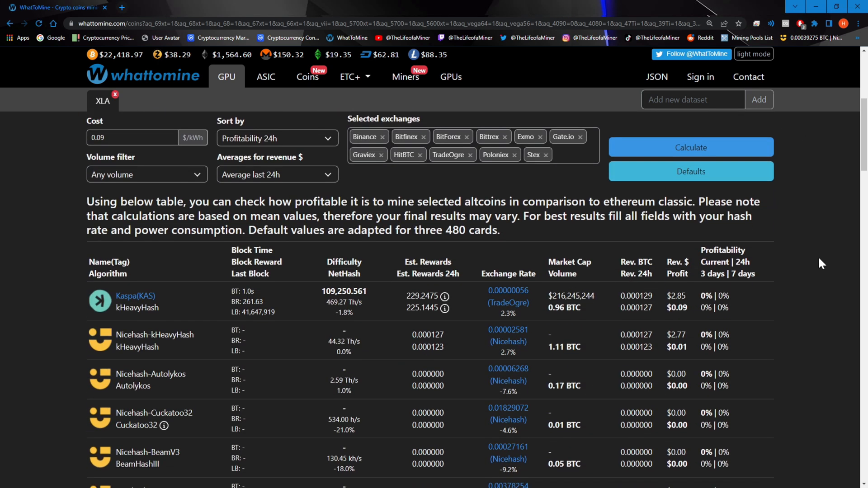